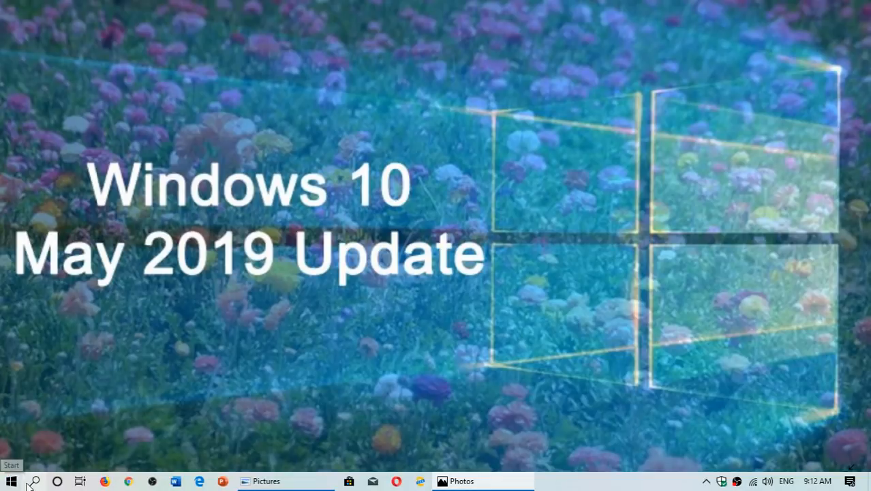
Run winver from Windows search and centre the About Windows dialog showing build 18362.145
left_click(35, 481)
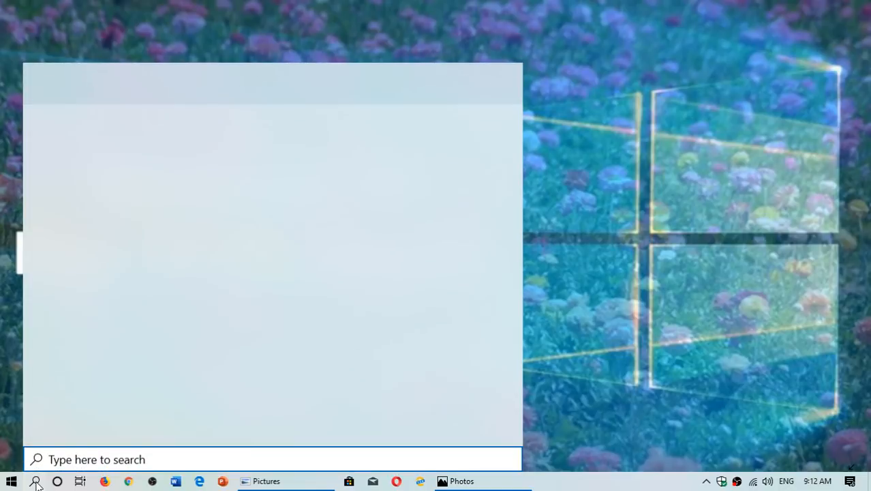
type("winver")
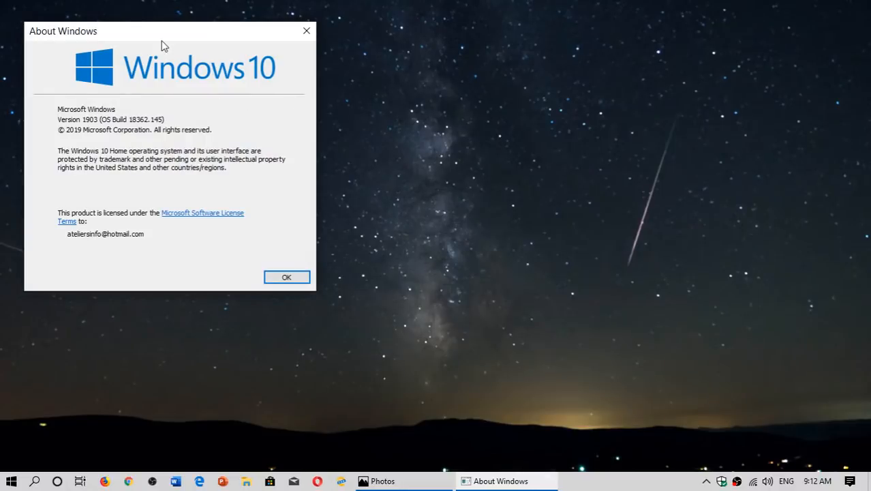
left_click_drag(62, 31, 285, 120)
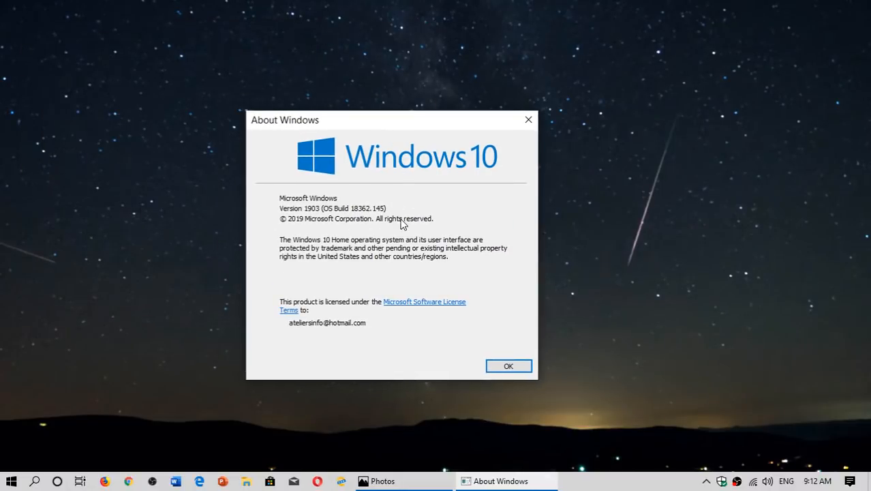